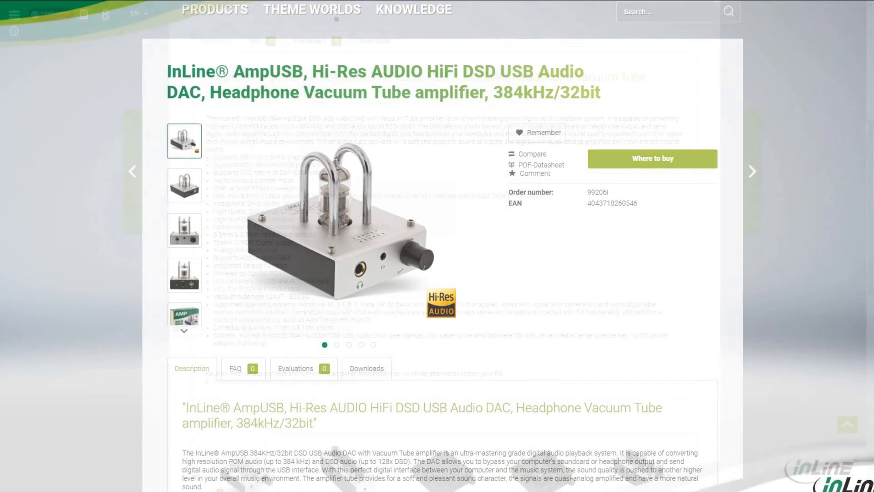
- Scroll the CS4392 page to reach the 114 dB, 24-bit, 192 kHz description and datasheet link
scroll(down, 3)
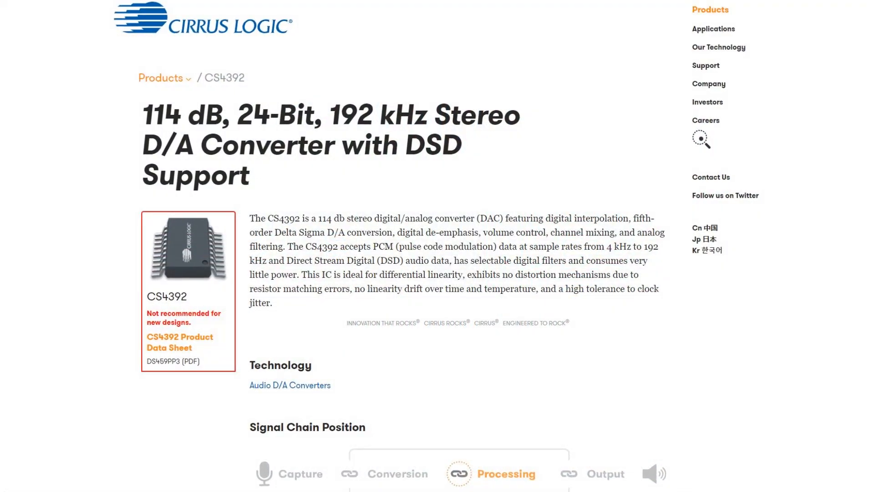
scroll(down, 3)
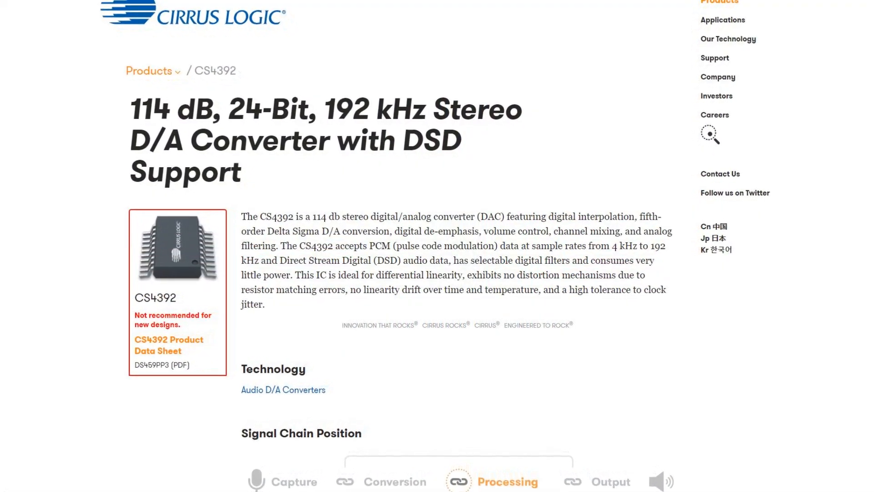
- Load the CS4392 Product Data Sheet PDF titled 24-Bit, 192 kHz Stereo DAC with Volume Control
click(167, 344)
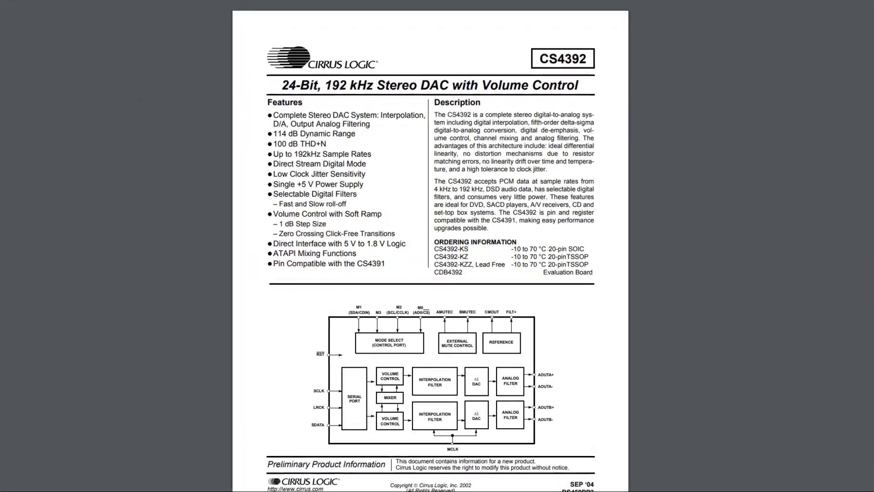